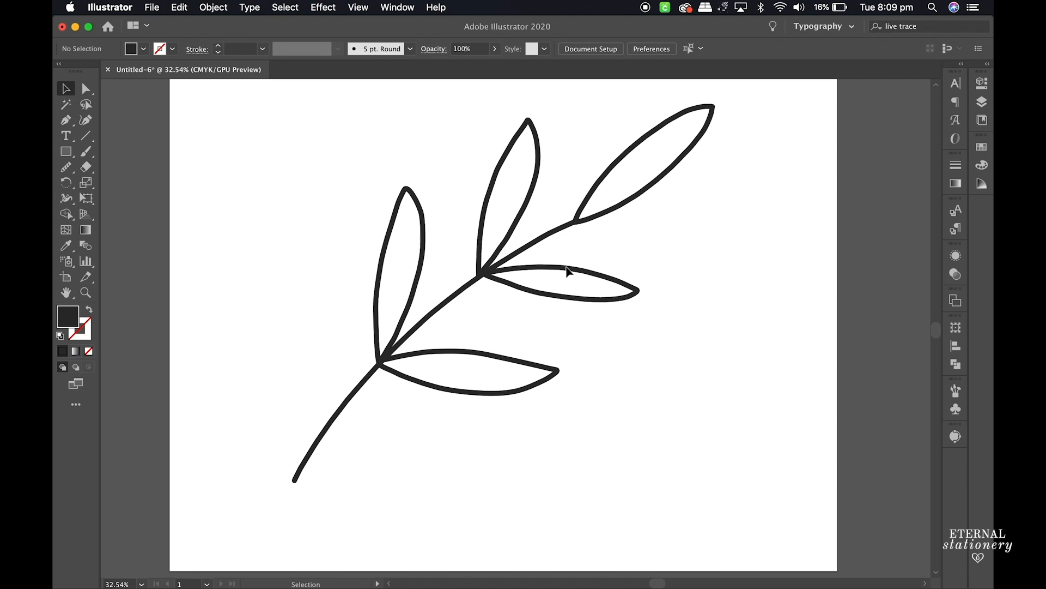
Step: Outline the thick rounded strokes of all branch paths with Outline Stroke
click(172, 48)
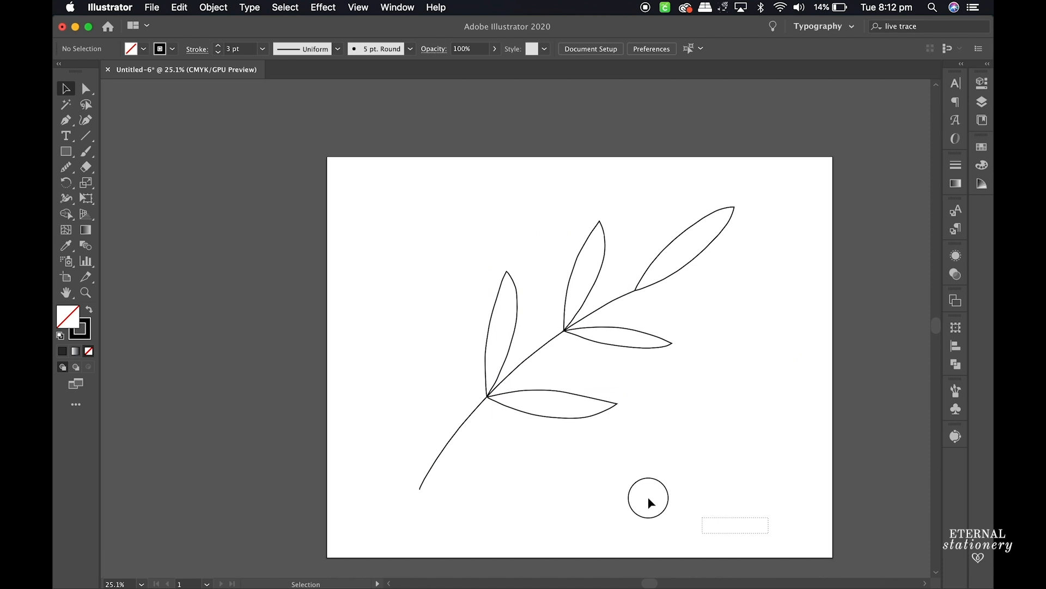
Step: Make the outlined branch and leaf pieces one compound path (Cmd+8)
click(213, 7)
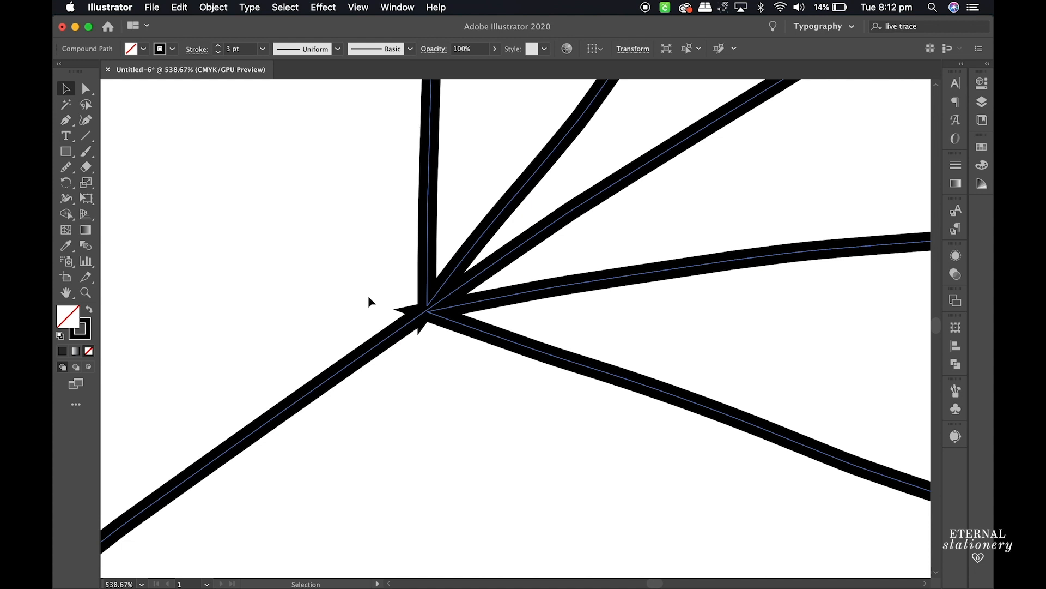
mouse_move(693, 255)
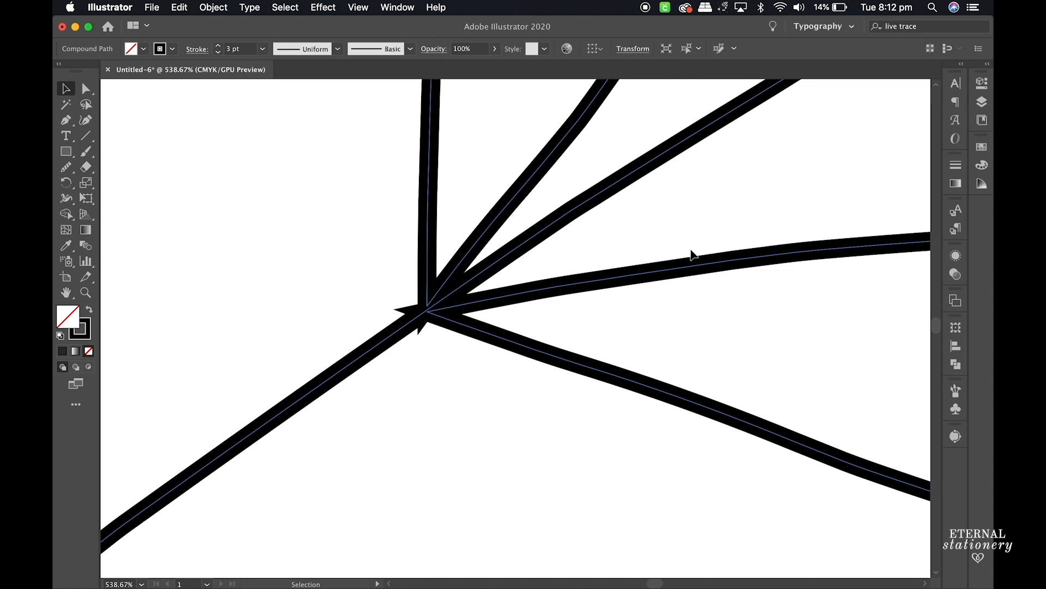
Step: Set the branch outline's stroke corners to Round Join to remove leaf-junction spikes
click(955, 164)
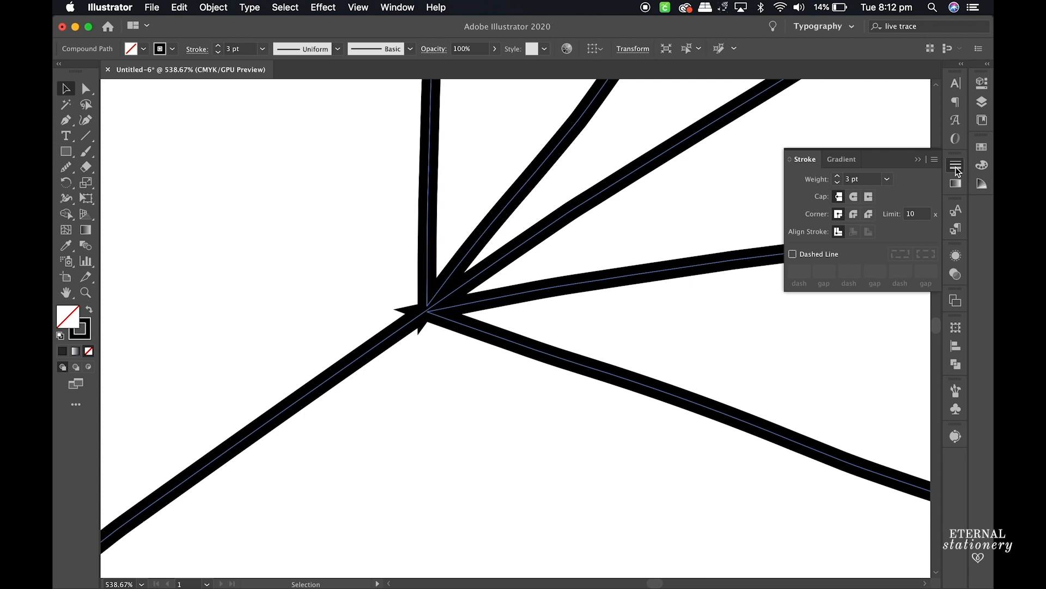
click(853, 214)
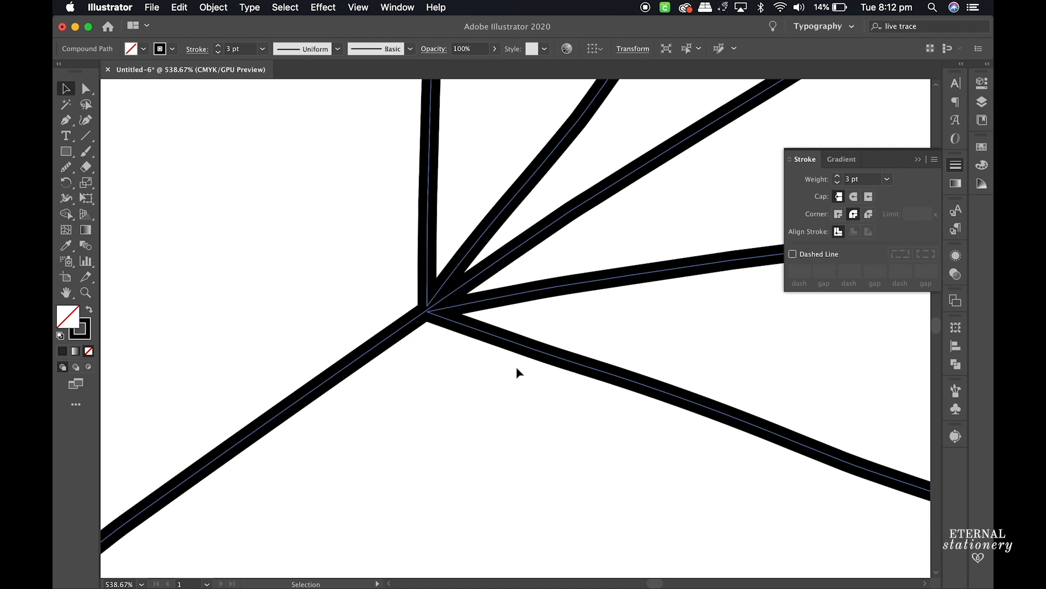